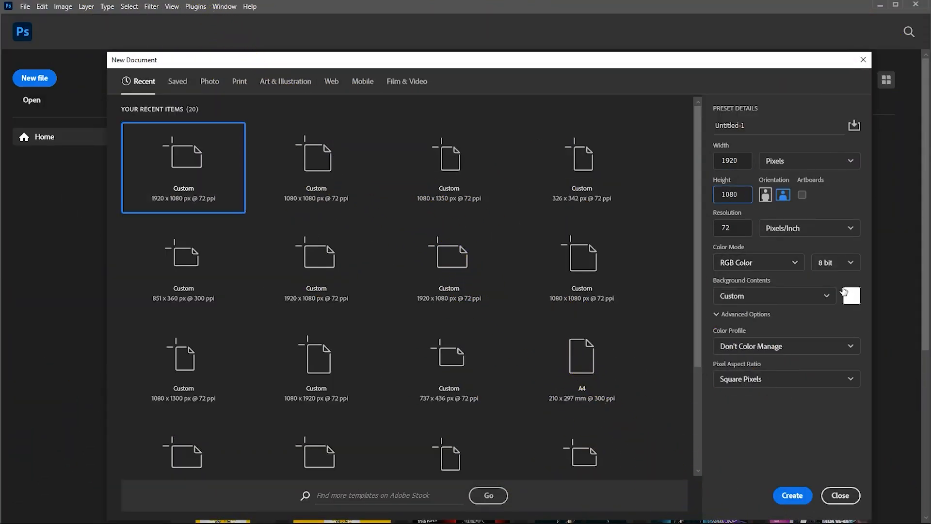
Create a blank 1920×1080 px document from the Custom preset.
left_click(791, 495)
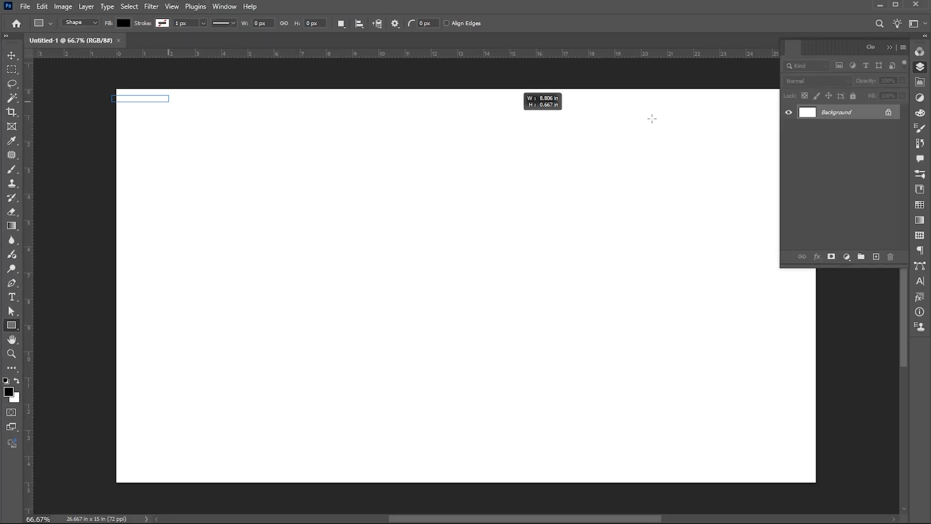
Drag a thin black rectangle bar across the full width of the canvas top.
left_click_drag(142, 99, 783, 99)
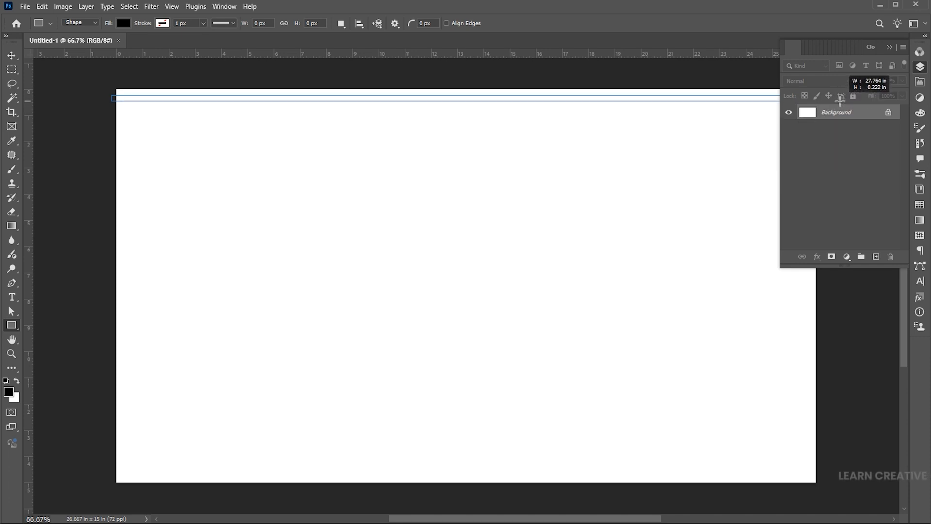
left_click_drag(113, 97, 784, 99)
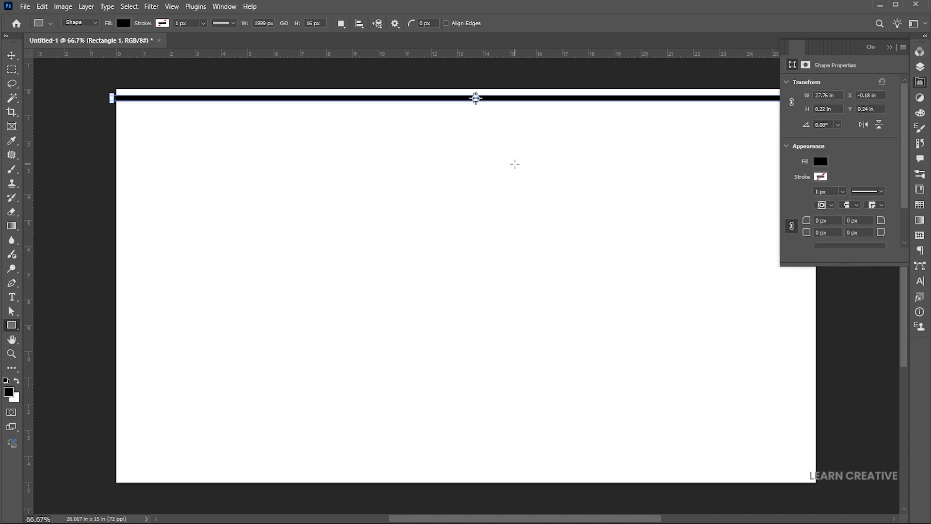
left_click(12, 55)
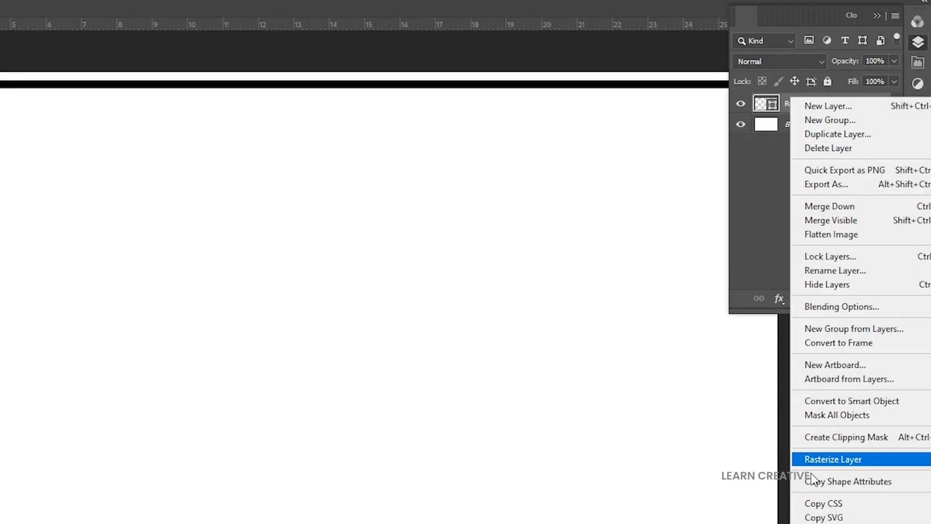
Rasterize the bar, offset a copy just below, and repeat the transform to add stripes.
left_click(833, 458)
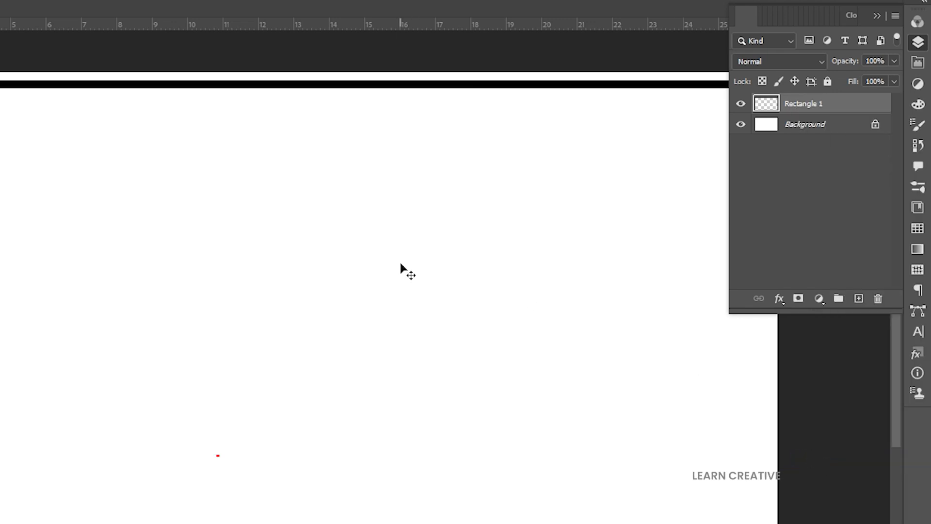
key("ctrl+j")
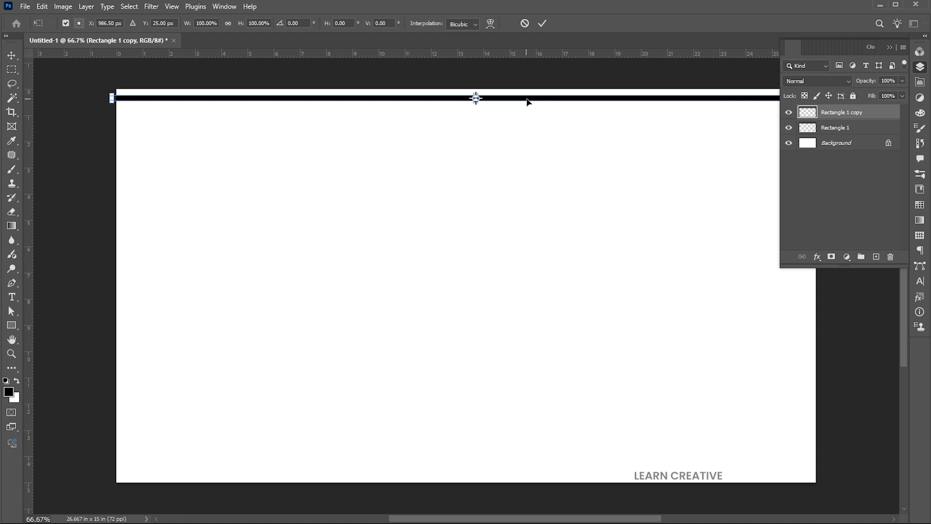
left_click_drag(475, 98, 475, 111)
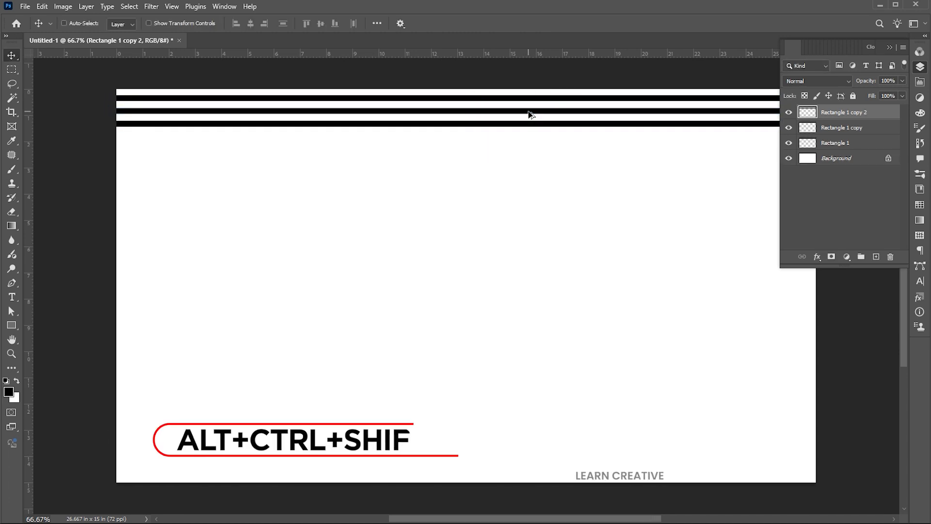
key("alt+ctrl+shift+t")
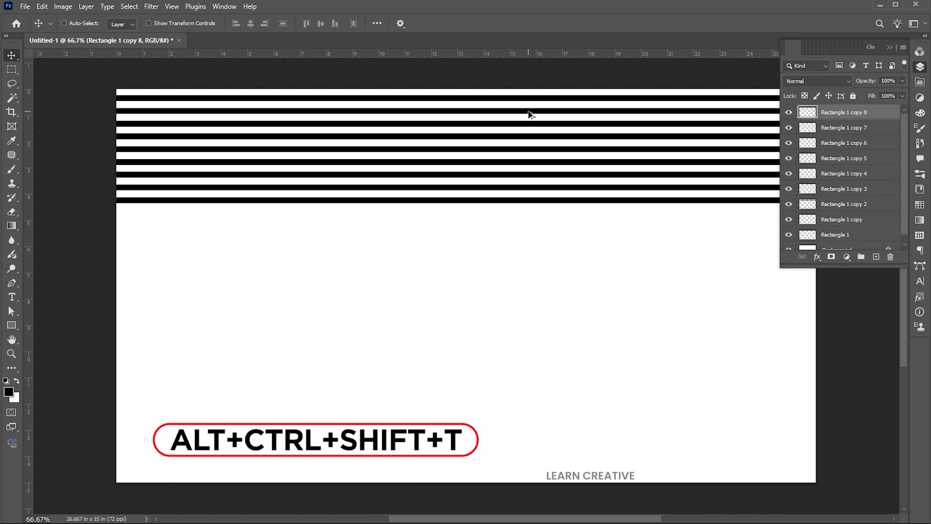
key("alt+ctrl+shift+t")
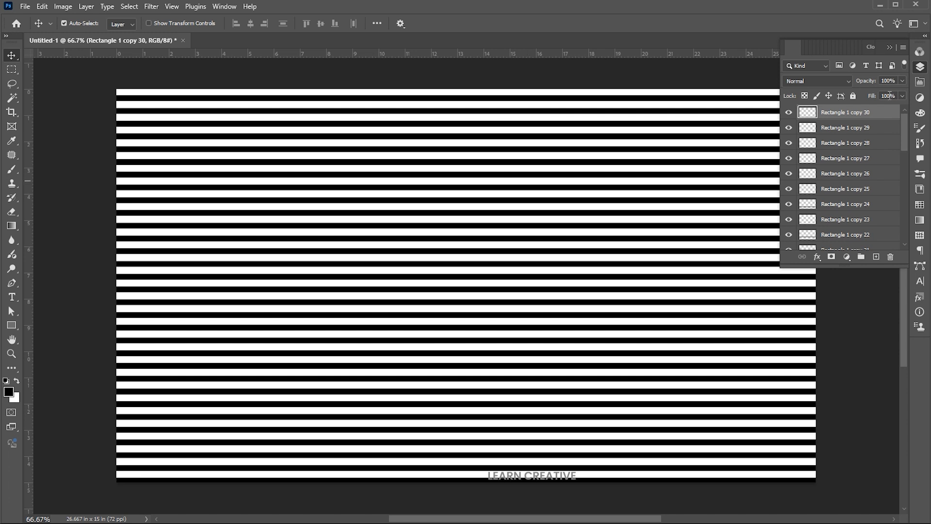
scroll("down", 3)
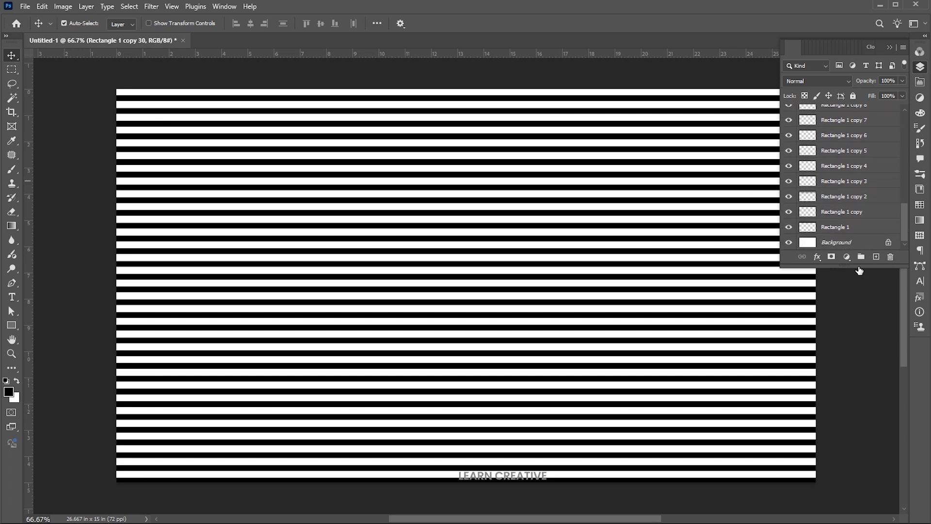
Merge all the selected stripe layers into one layer above the background.
scroll("down", 3)
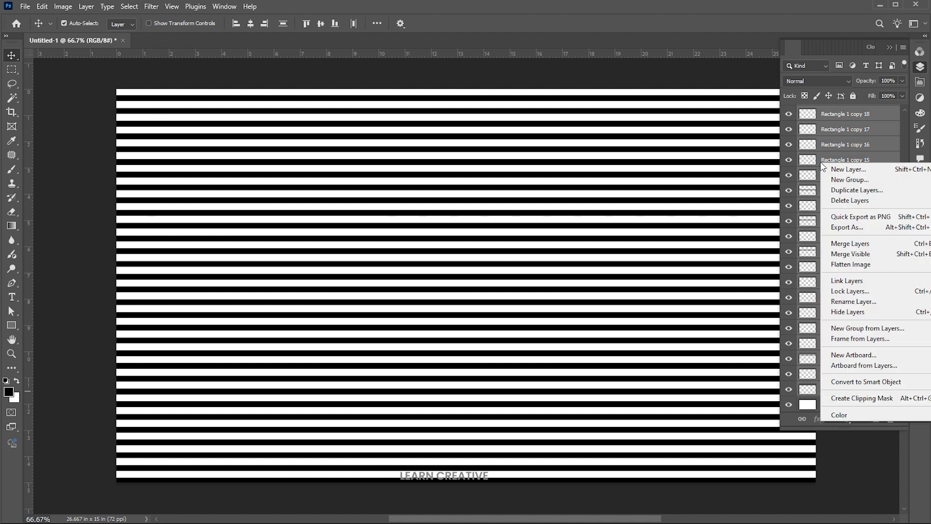
mouse_move(858, 243)
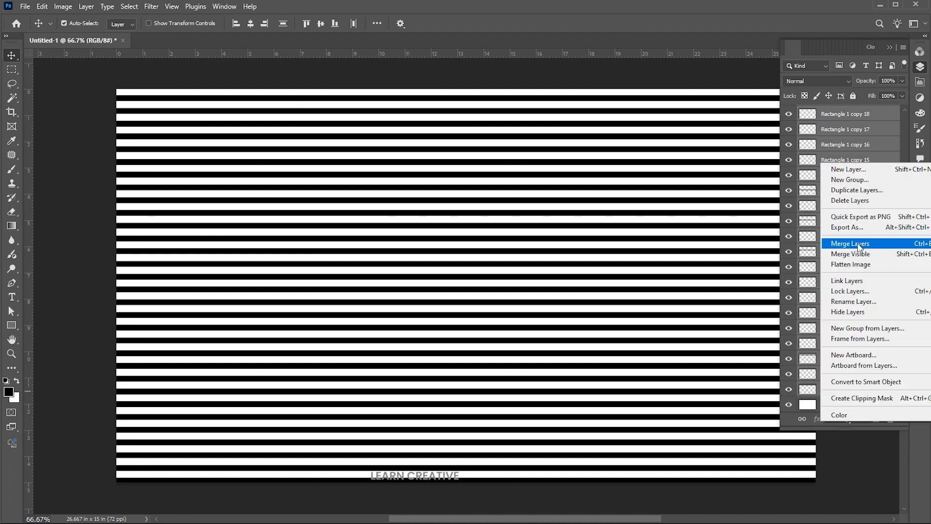
left_click(851, 243)
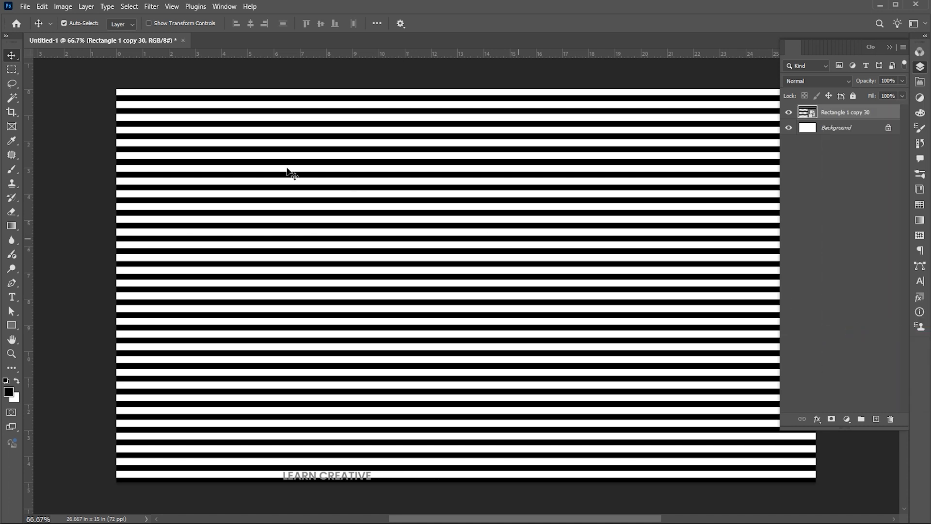
left_click(151, 6)
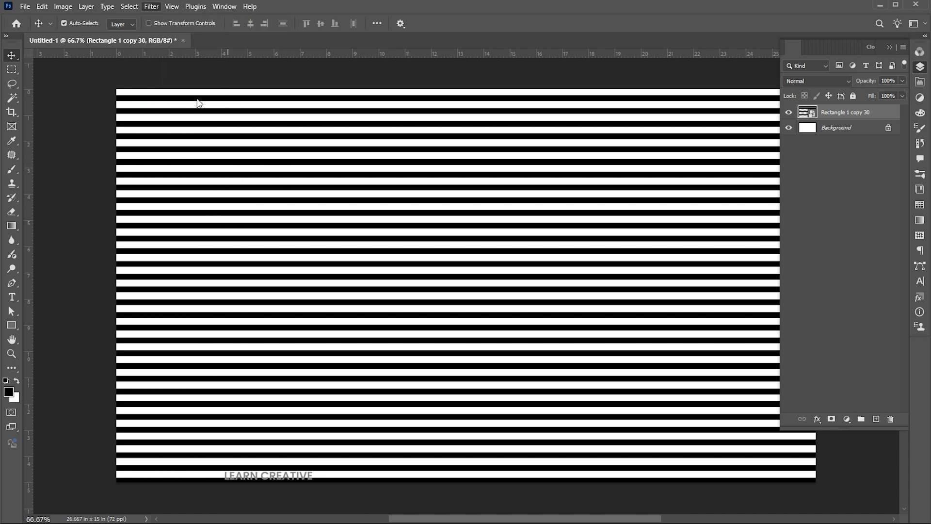
Open Liquify and twirl the stripes clockwise in the upper left area.
left_click(151, 6)
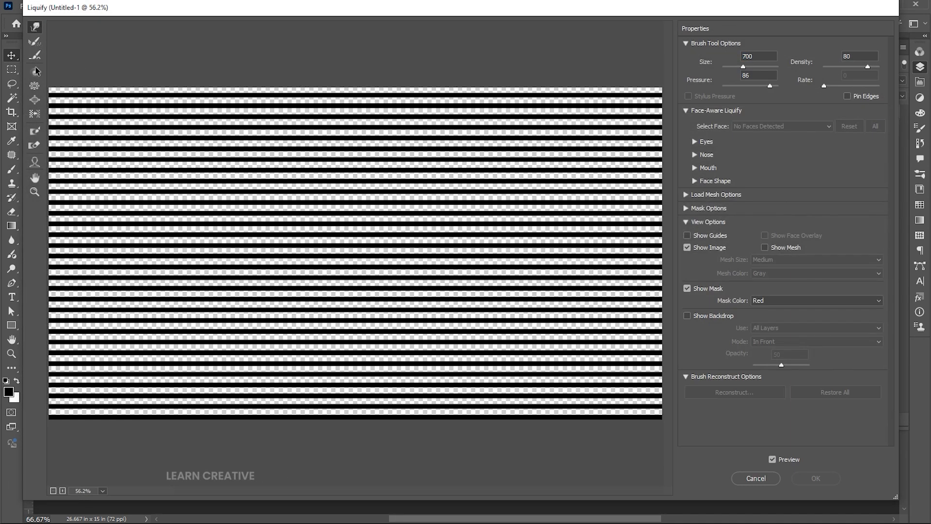
left_click(34, 76)
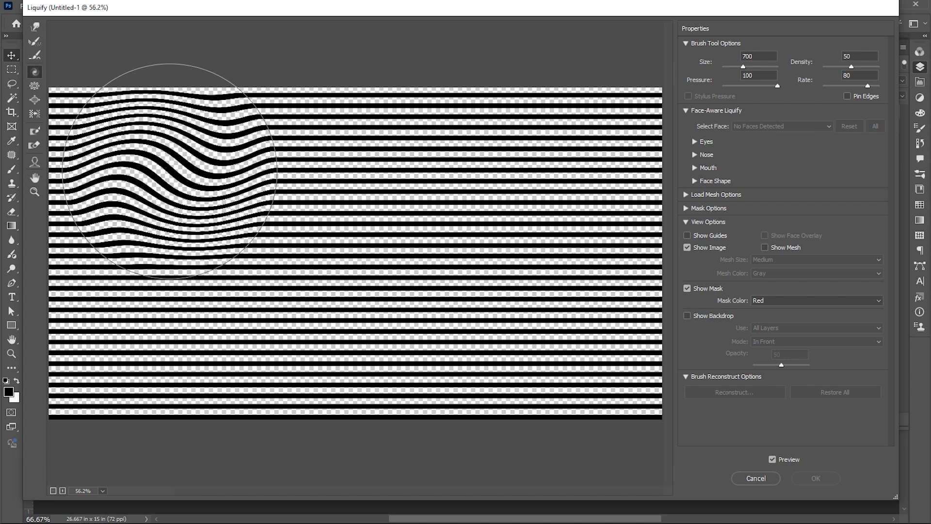
left_click_drag(166, 172, 172, 166)
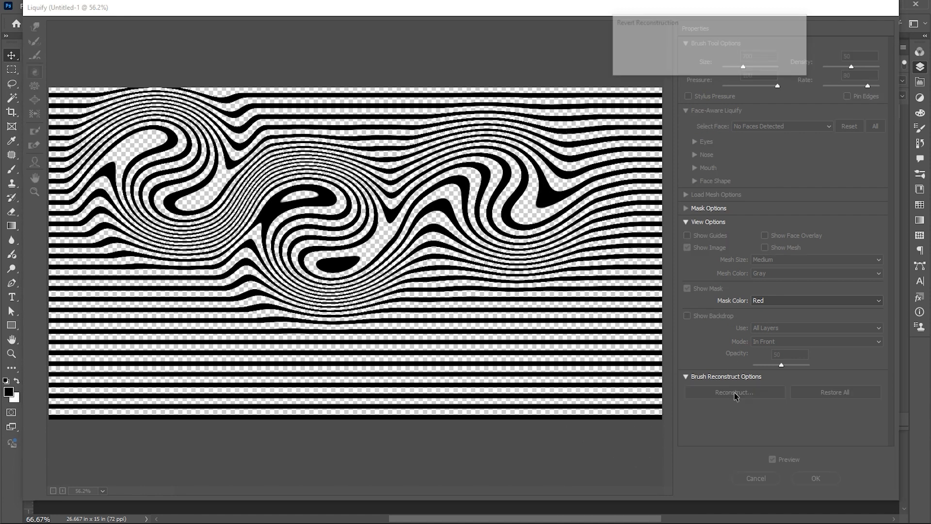
Partially reconstruct the earlier distortion, then twirl the stripes across left, centre and right.
left_click(734, 392)
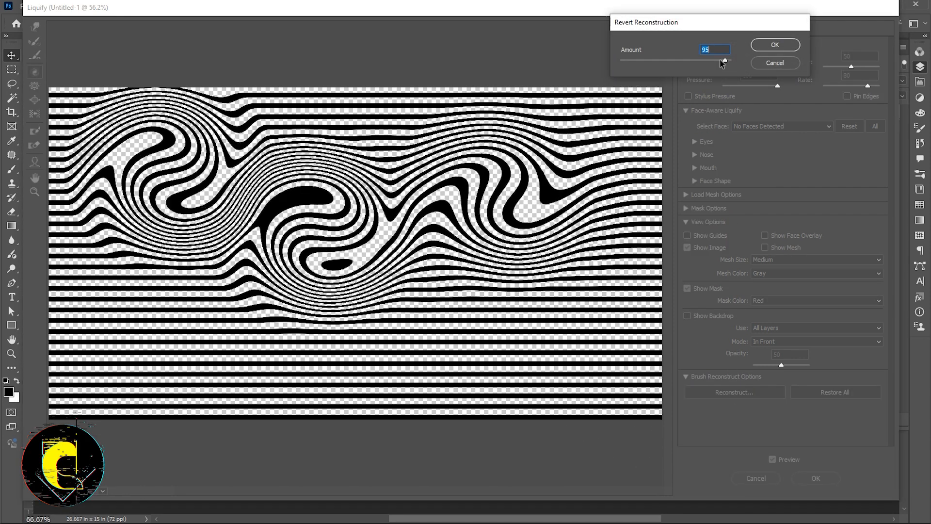
left_click_drag(722, 61, 628, 62)
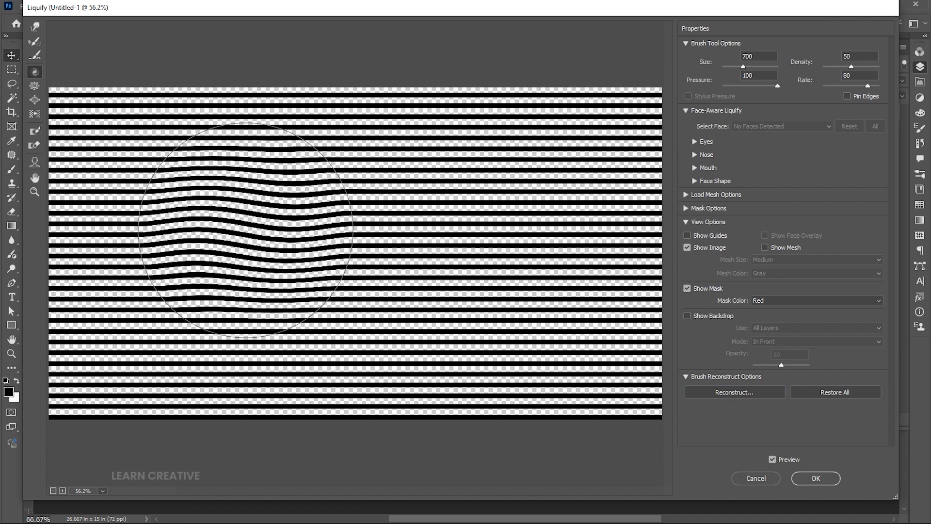
left_click_drag(238, 232, 243, 238)
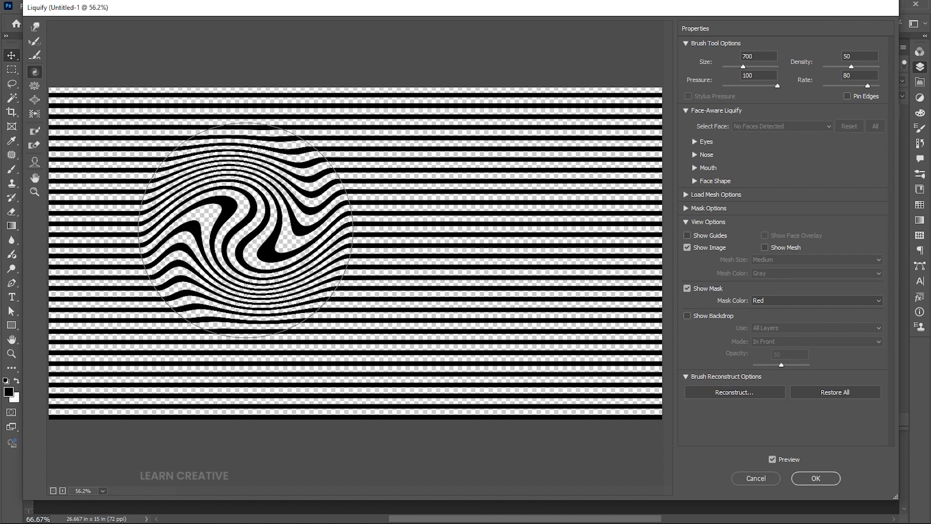
left_click_drag(238, 225, 428, 232)
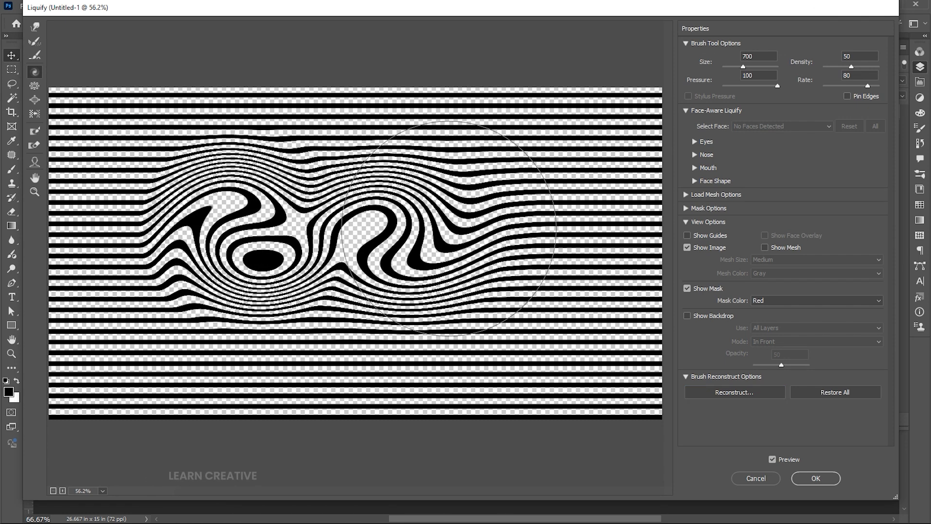
left_click(834, 392)
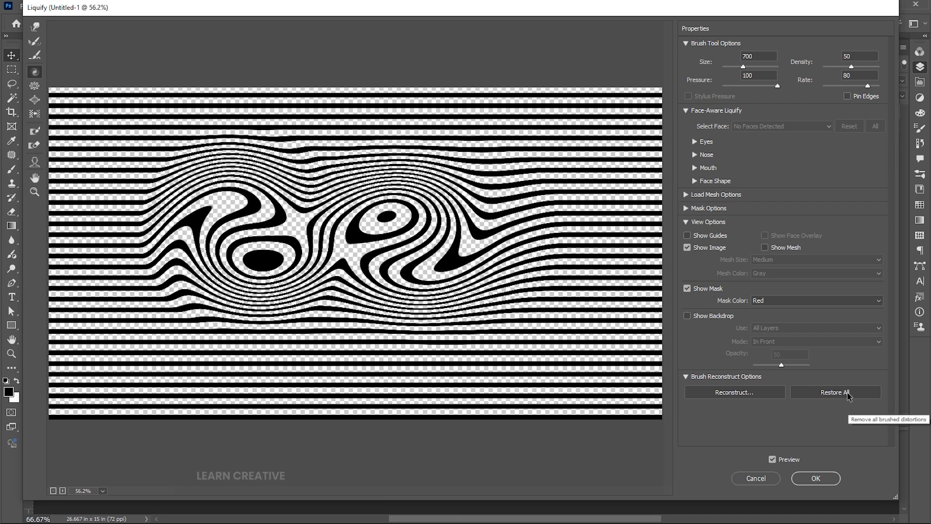
Restore all distortions, re-brush the swirls, and apply Liquify as a smart filter.
left_click(835, 392)
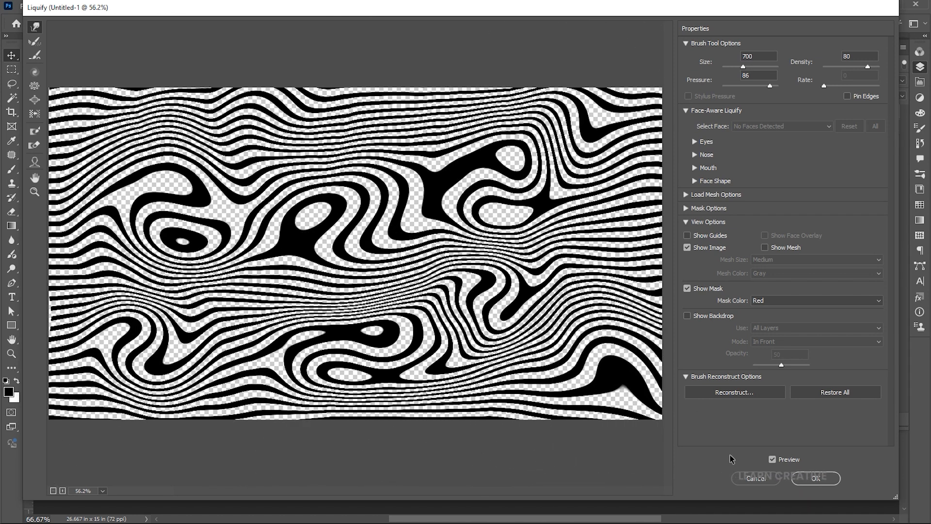
left_click(814, 479)
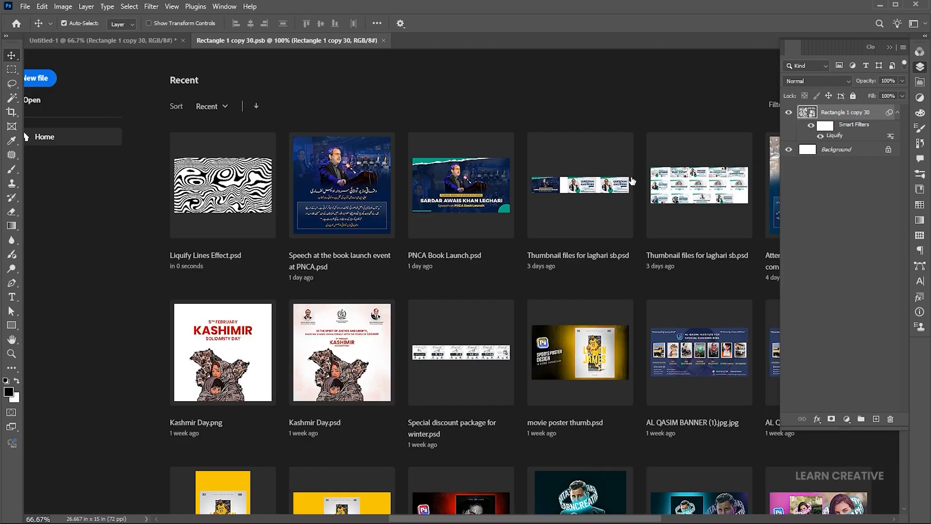
Open the smart object's .psb, rotate the stripes diagonally, and save it.
left_click(285, 40)
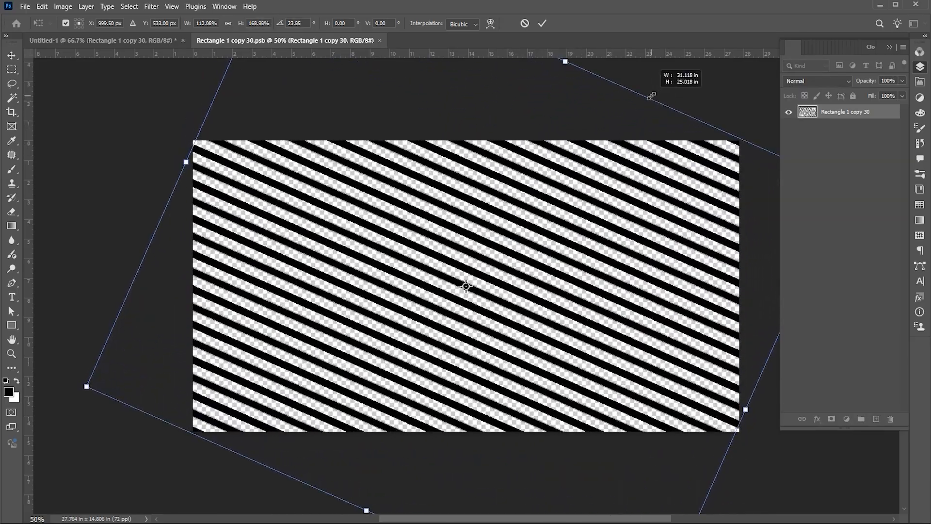
left_click_drag(651, 95, 566, 221)
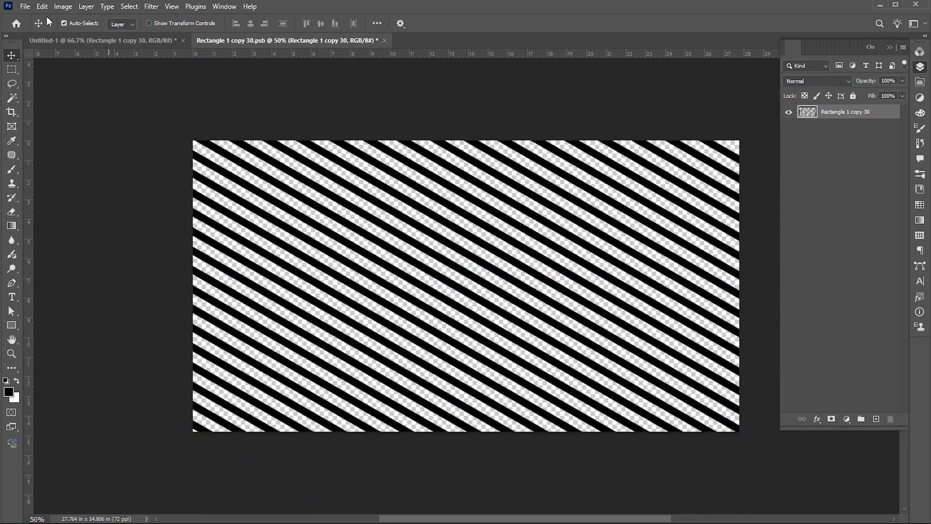
left_click(25, 6)
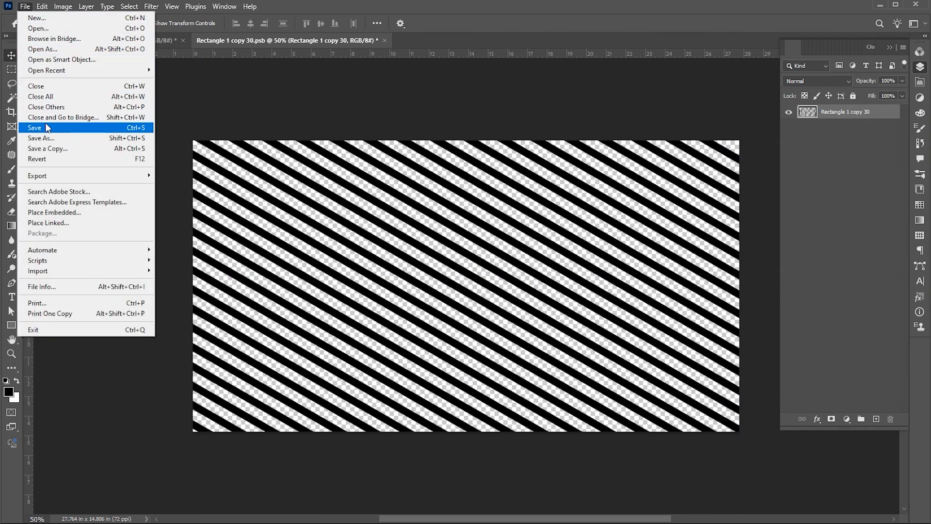
left_click(35, 127)
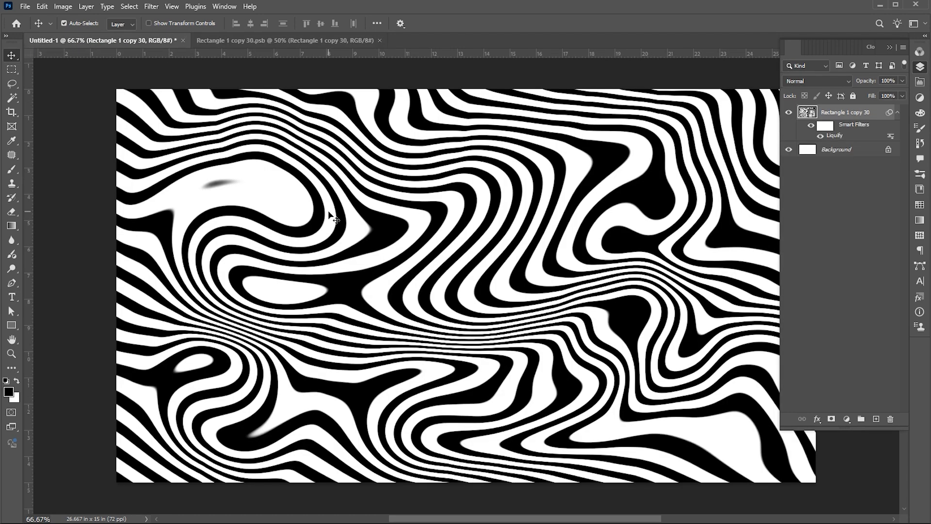
Rotate the .psb stripes to vertical, save, and check the updated main document.
left_click(285, 40)
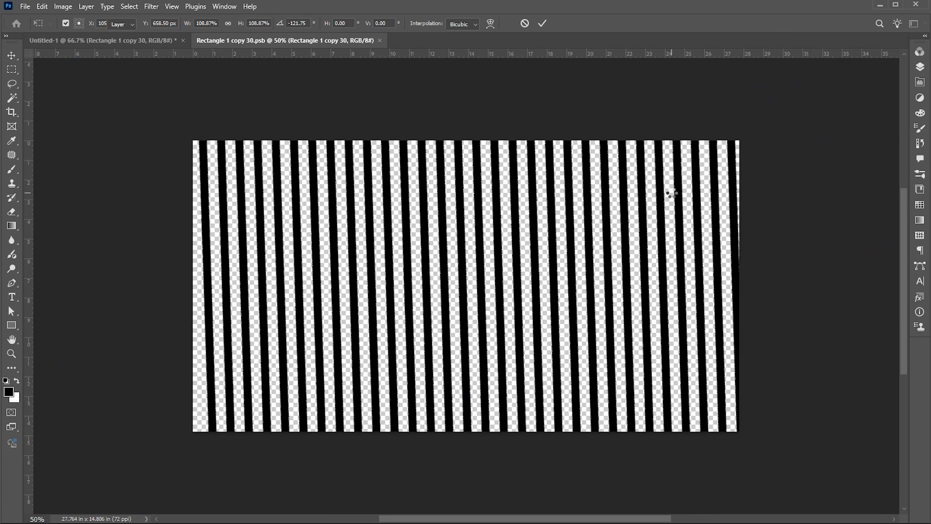
left_click(25, 7)
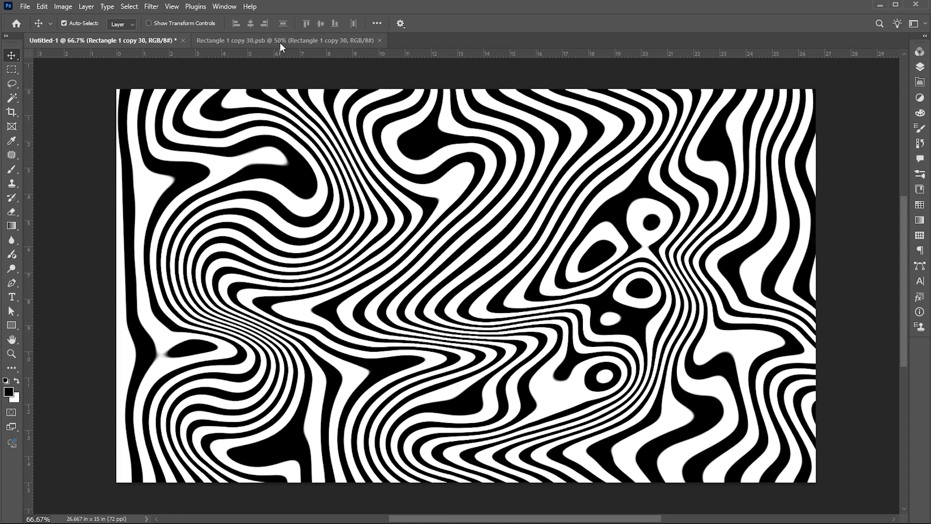
left_click(288, 40)
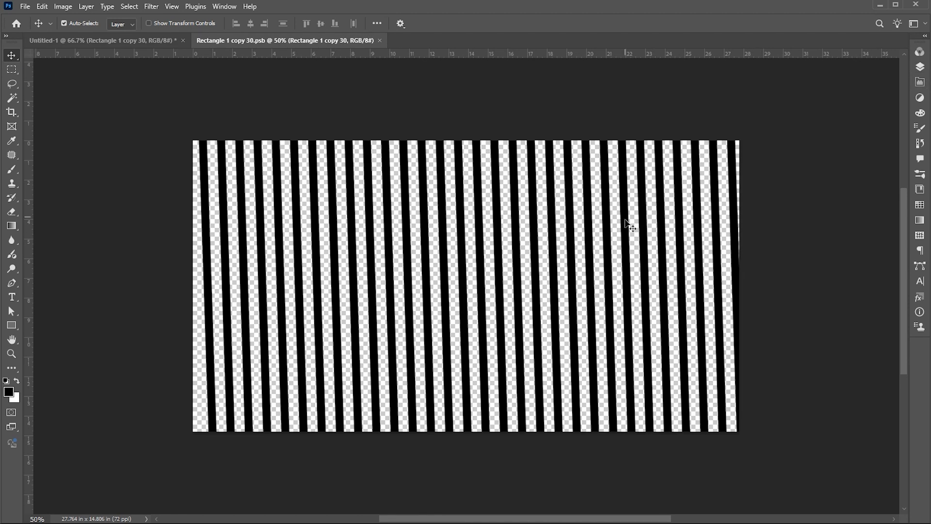